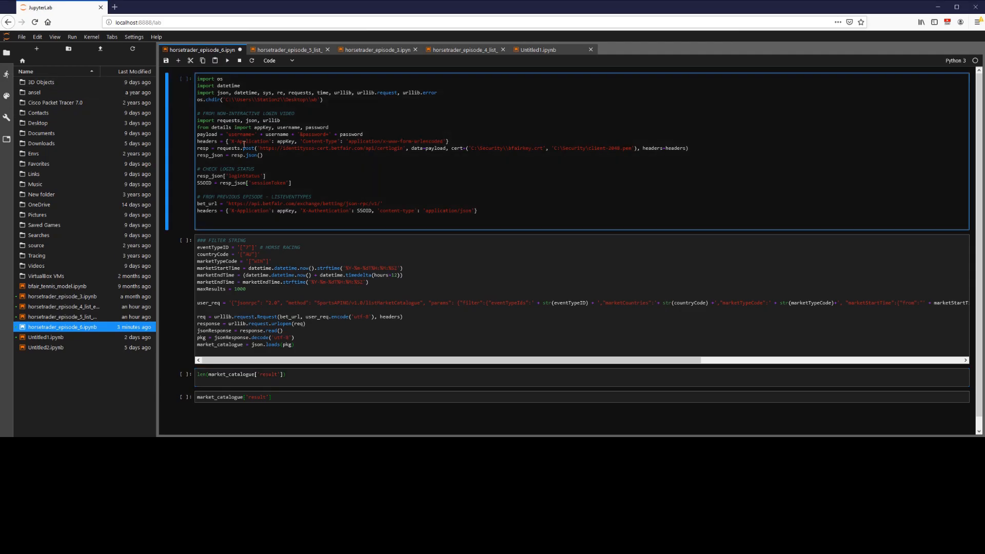
Select the login and setup cell, then the horse racing filter cell below it.
{"action": "left_click", "coordinate": [242, 126]}
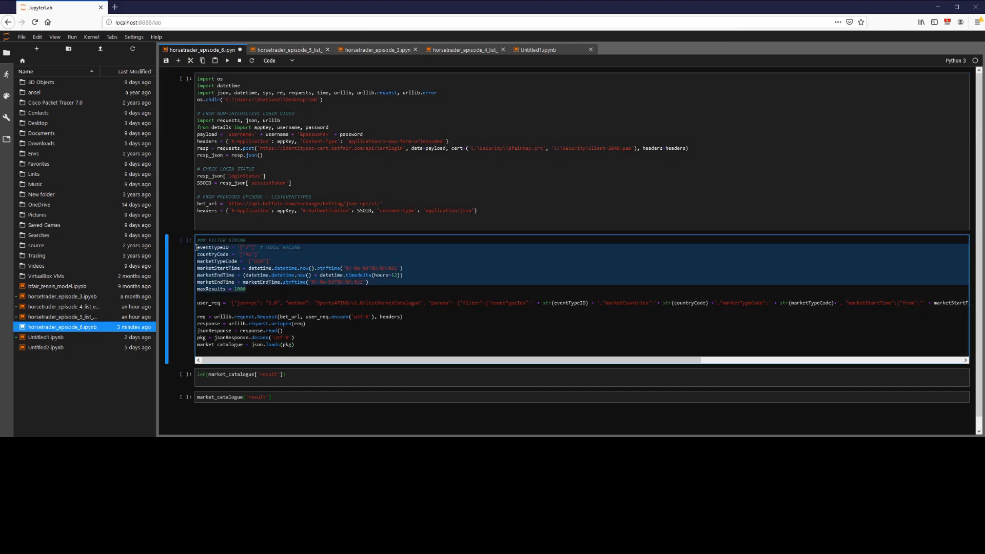
{"action": "left_click", "coordinate": [250, 289]}
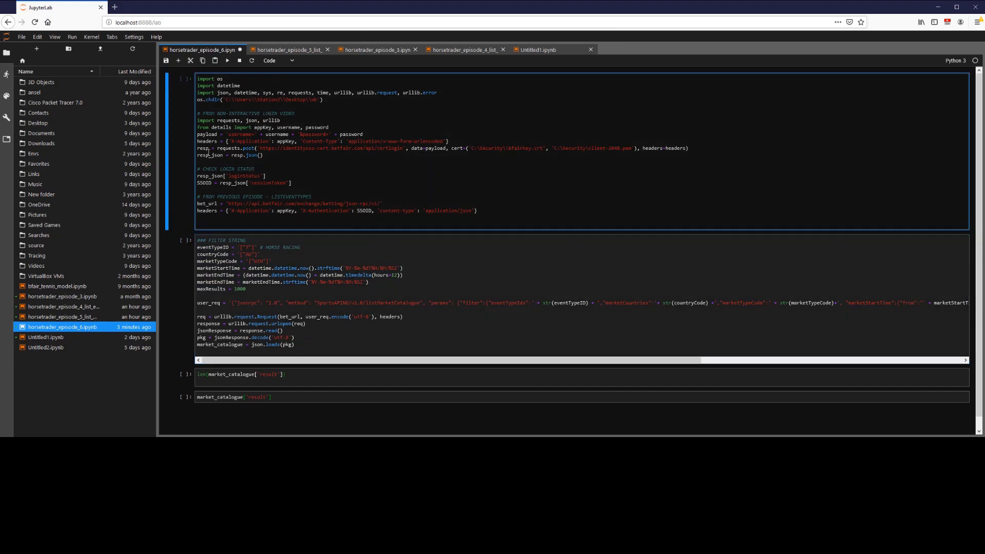
{"action": "mouse_move", "coordinate": [284, 204]}
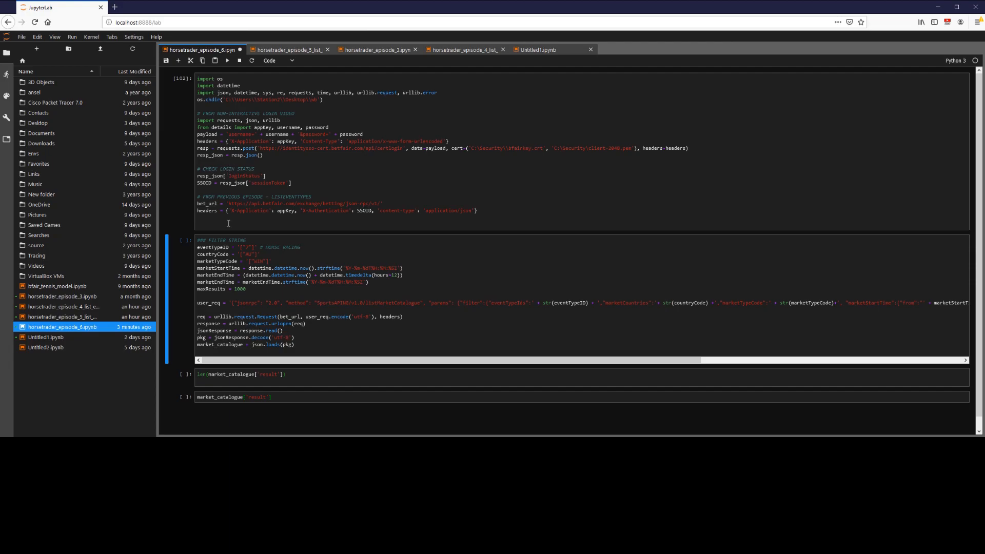
Highlight the listMarketCatalogue method in the user_req line and save the notebook with Ctrl+S.
{"action": "left_click", "coordinate": [216, 303]}
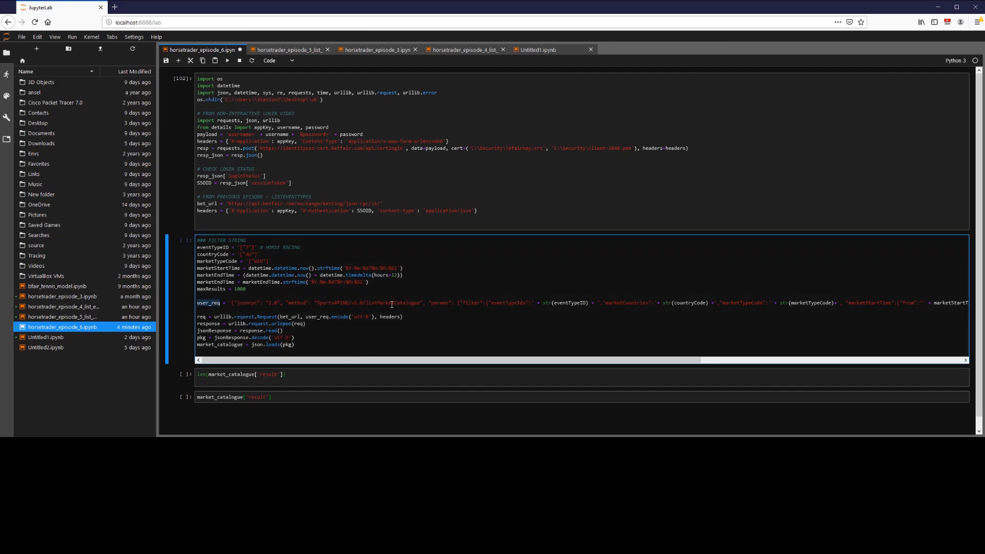
{"action": "double_click", "coordinate": [389, 303]}
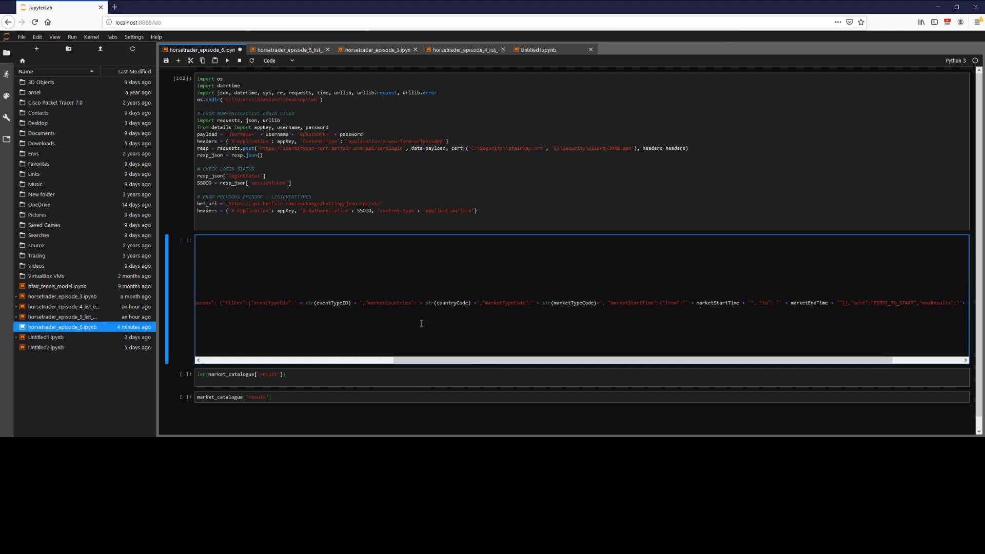
{"action": "mouse_move", "coordinate": [451, 304]}
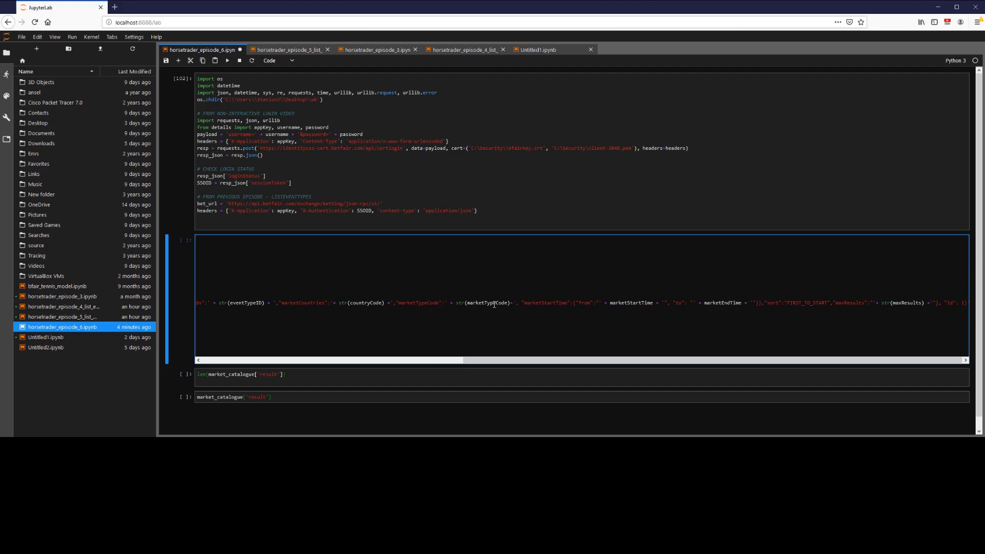
{"action": "key", "text": "ctrl+s"}
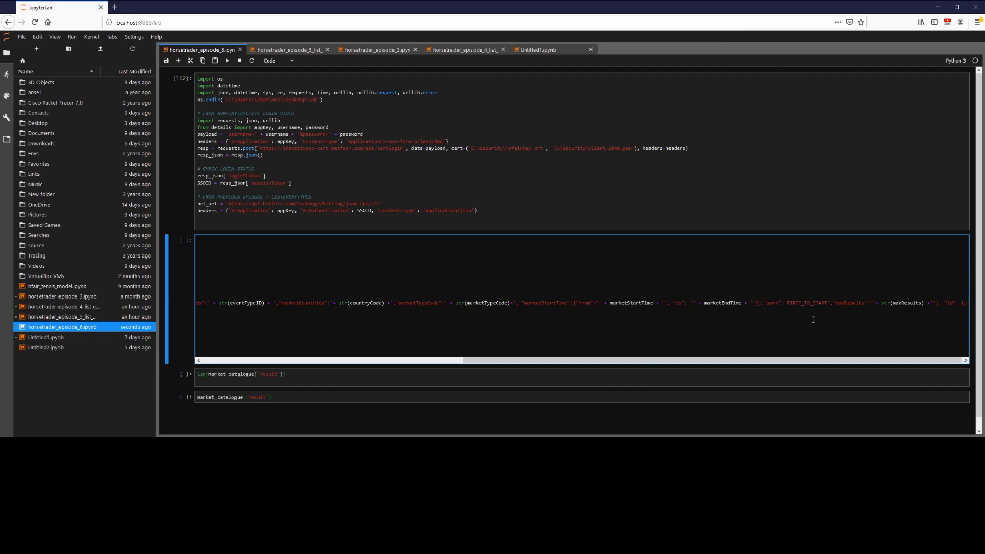
{"action": "mouse_move", "coordinate": [853, 304]}
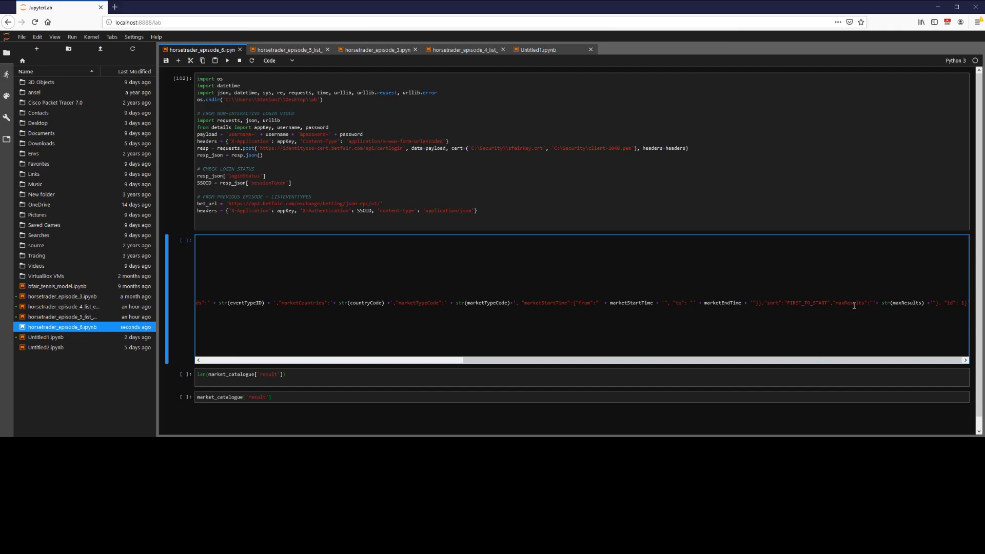
{"action": "mouse_move", "coordinate": [900, 291]}
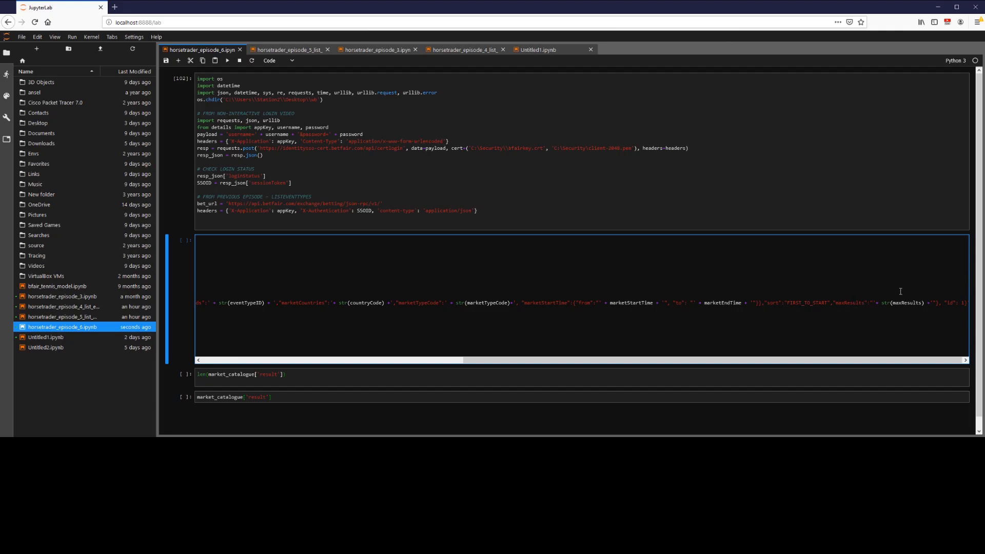
{"action": "mouse_move", "coordinate": [898, 291]}
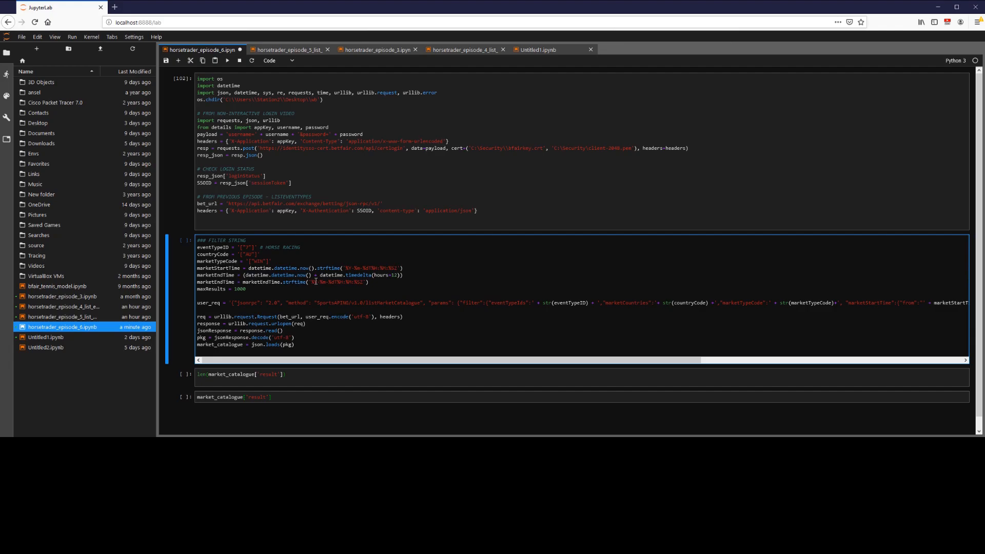
{"action": "mouse_move", "coordinate": [212, 290]}
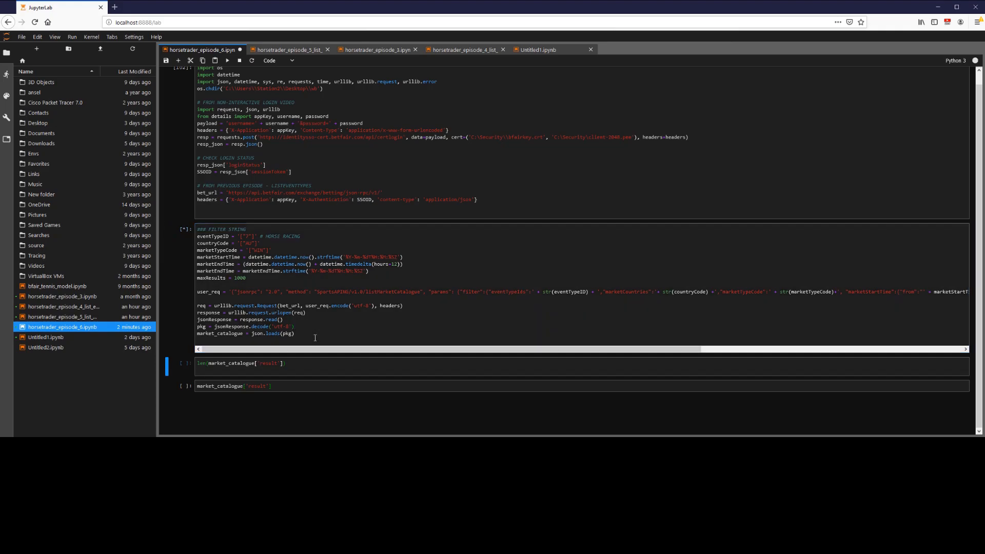
Run the len(market_catalogue['result']) cell to show the 116-market count.
{"action": "key", "text": "Shift+Enter"}
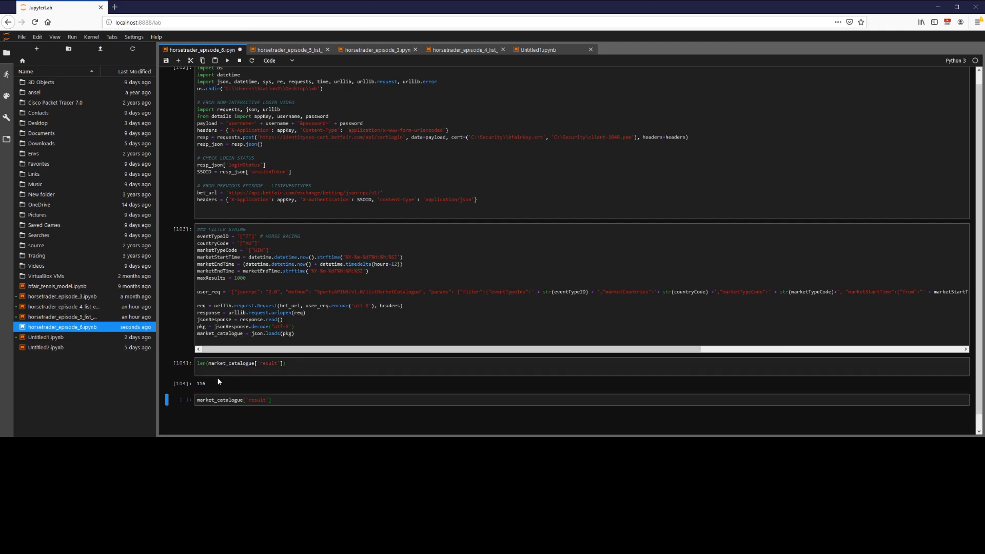
{"action": "mouse_move", "coordinate": [203, 388]}
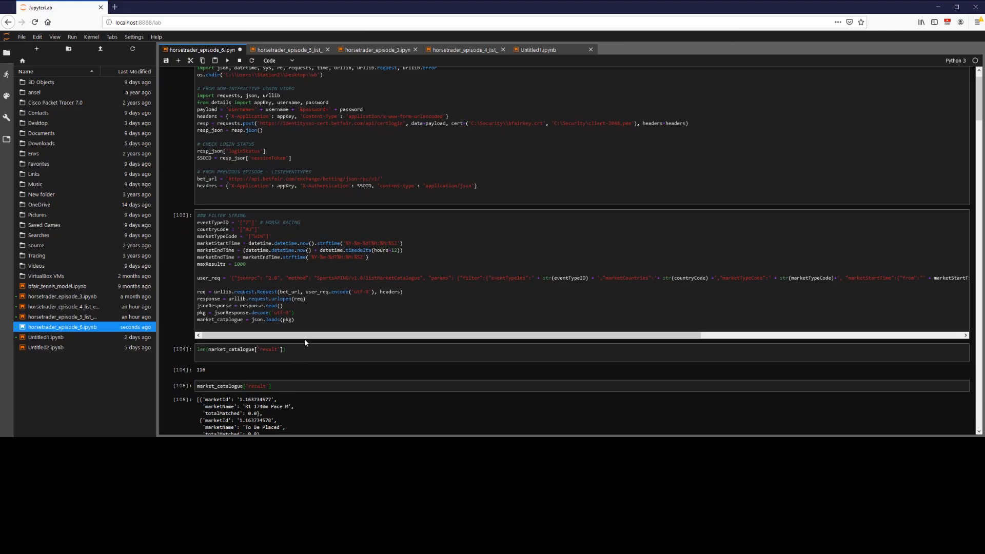
{"action": "scroll", "scroll_direction": "down", "scroll_amount": 3}
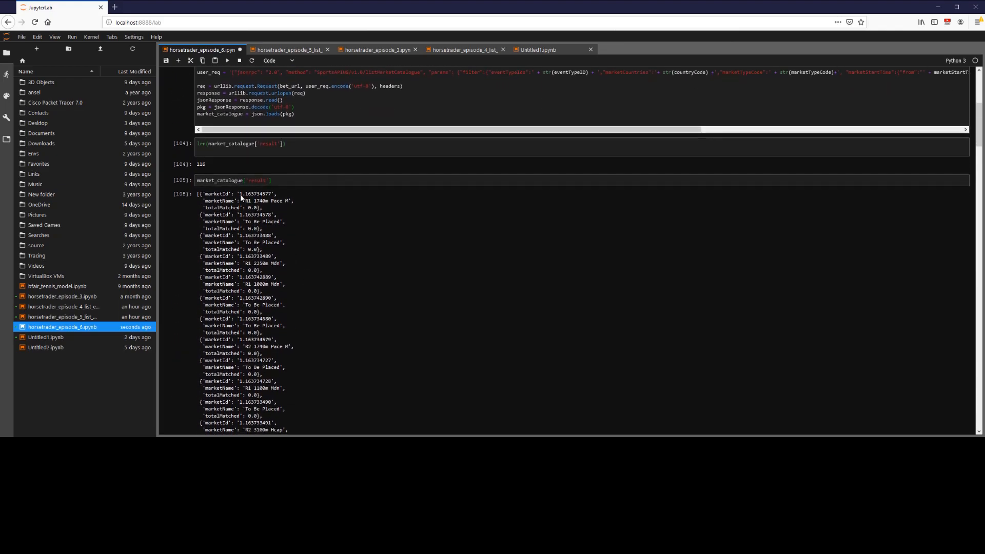
{"action": "mouse_move", "coordinate": [238, 198]}
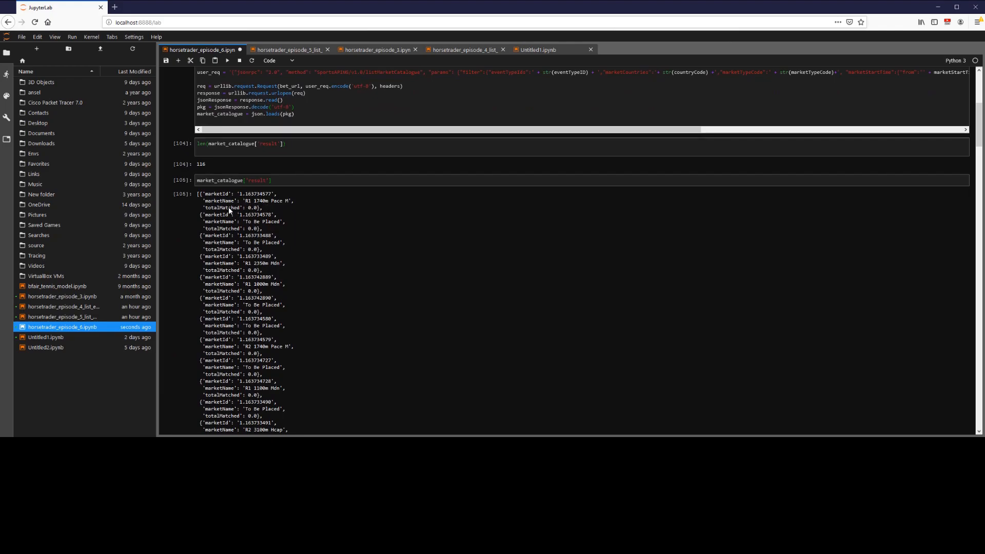
{"action": "mouse_move", "coordinate": [255, 213]}
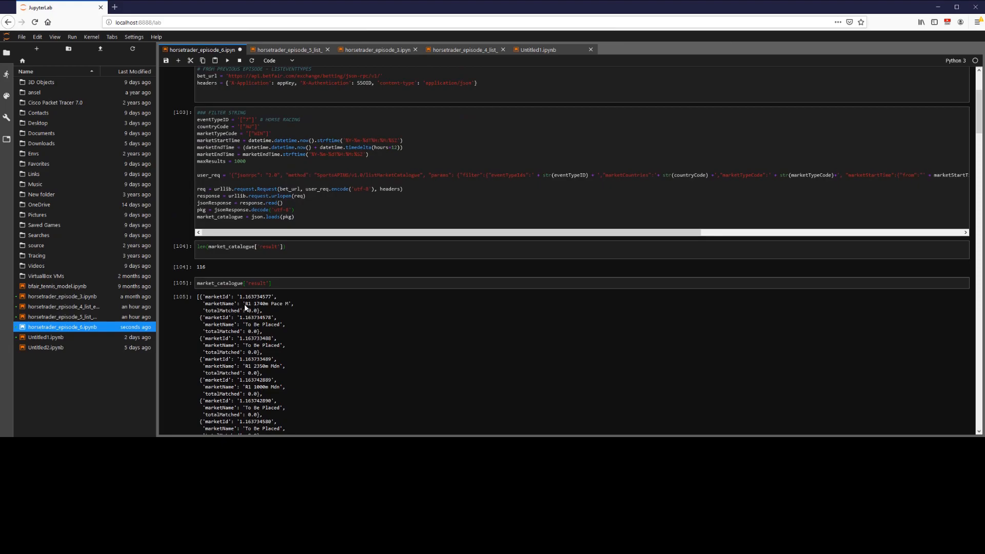
{"action": "double_click", "coordinate": [261, 303]}
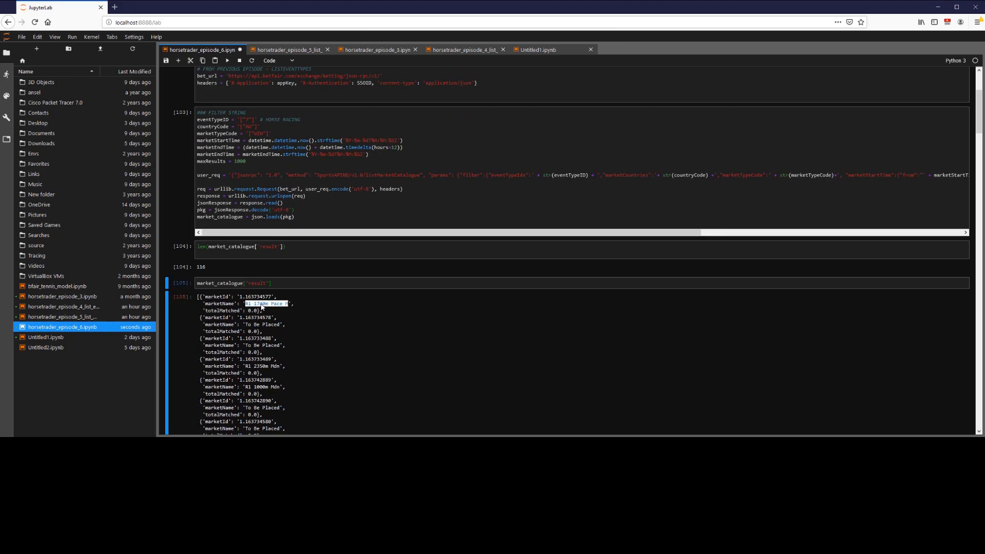
{"action": "mouse_move", "coordinate": [283, 305]}
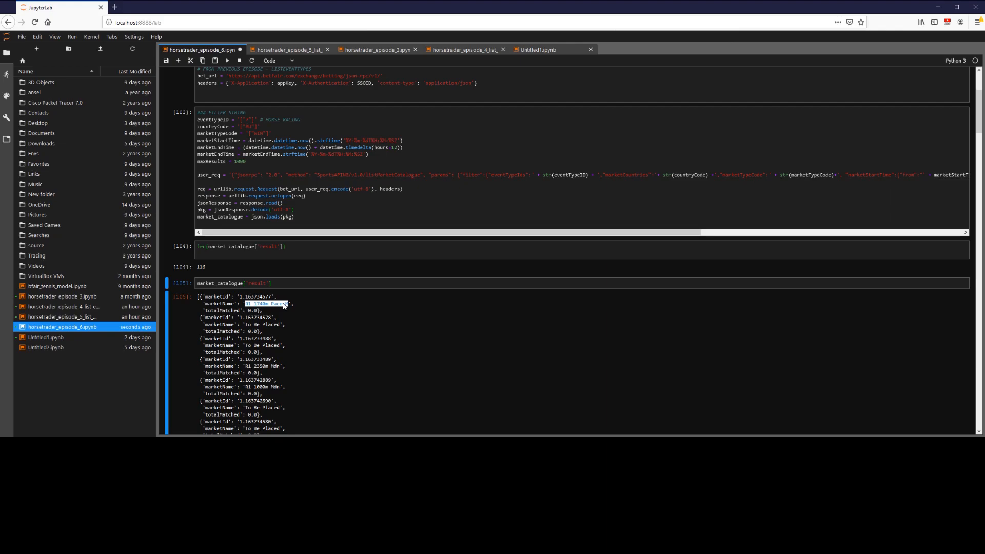
{"action": "double_click", "coordinate": [267, 325]}
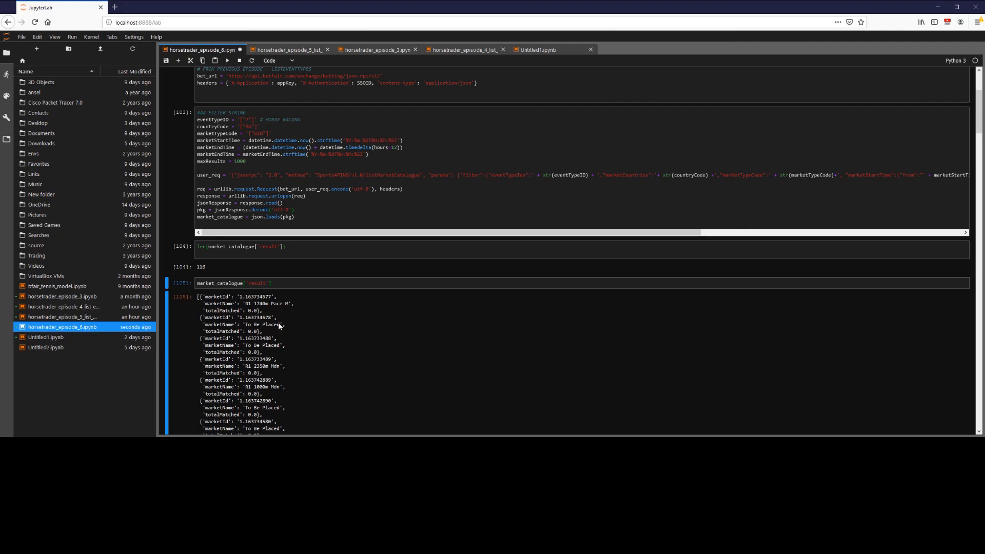
{"action": "scroll", "scroll_direction": "down", "scroll_amount": 3}
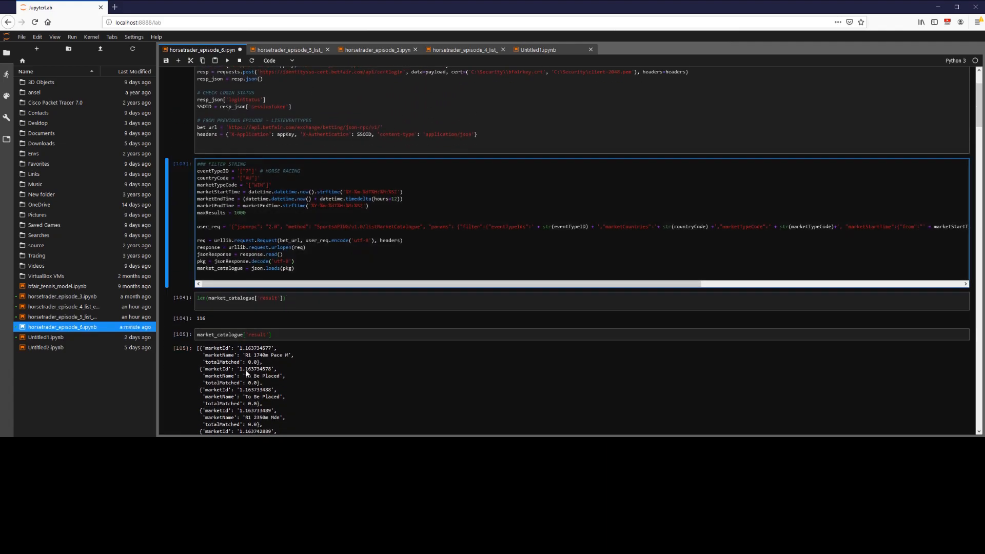
{"action": "double_click", "coordinate": [262, 375]}
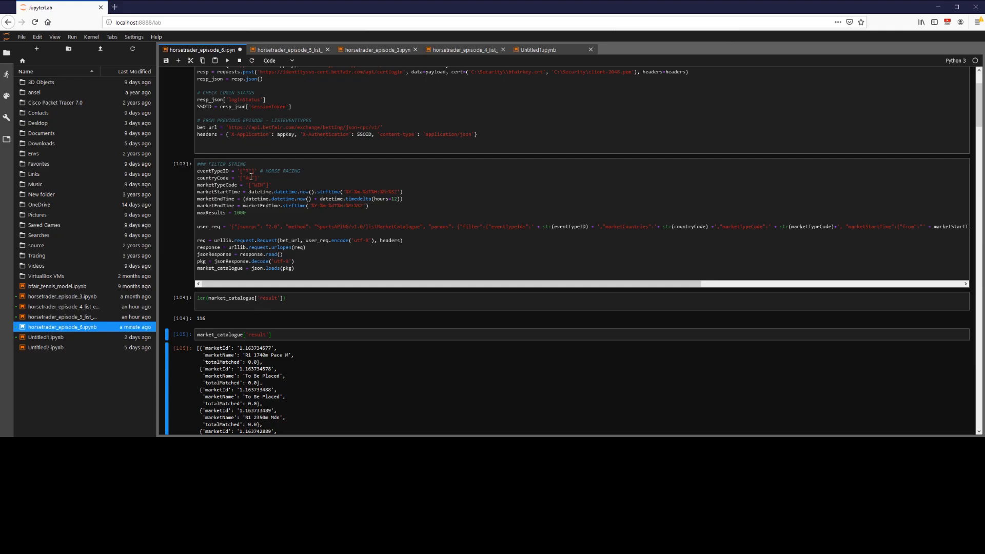
Edit the countryCode list to AU and NZ, then select the count cell.
{"action": "left_click", "coordinate": [251, 185]}
{"action": "type", "text": "AU', 'NZ"}
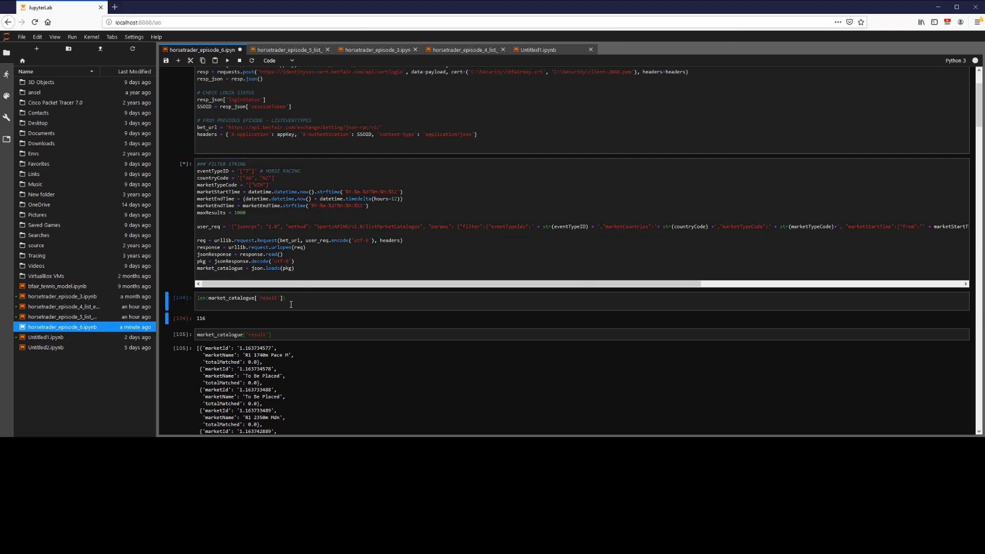
{"action": "left_click", "coordinate": [226, 60]}
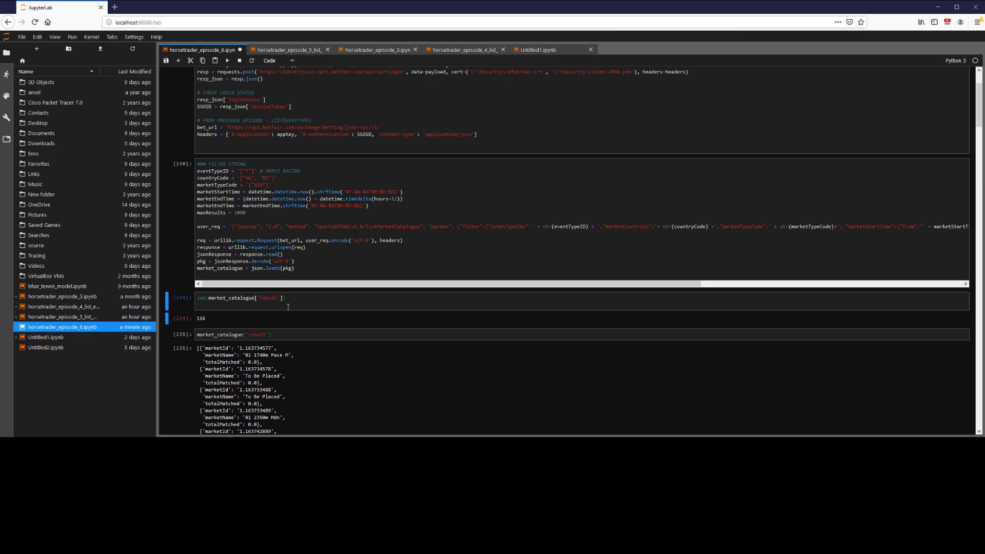